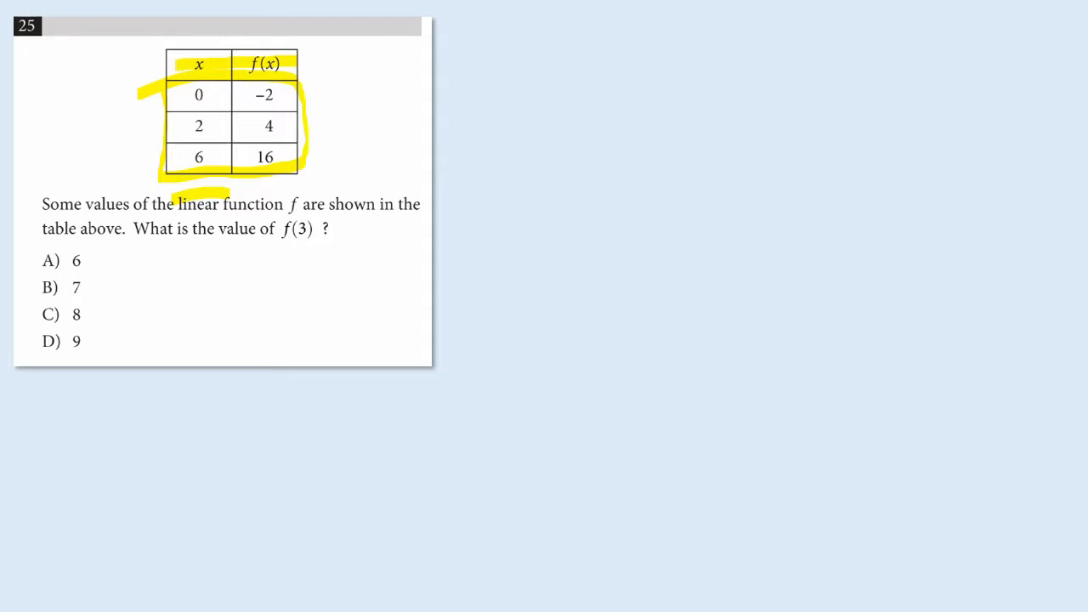
Highlight f(3), write a 3 arrowed to the table, and arrow at the table from the right
drag(276, 231, 315, 231)
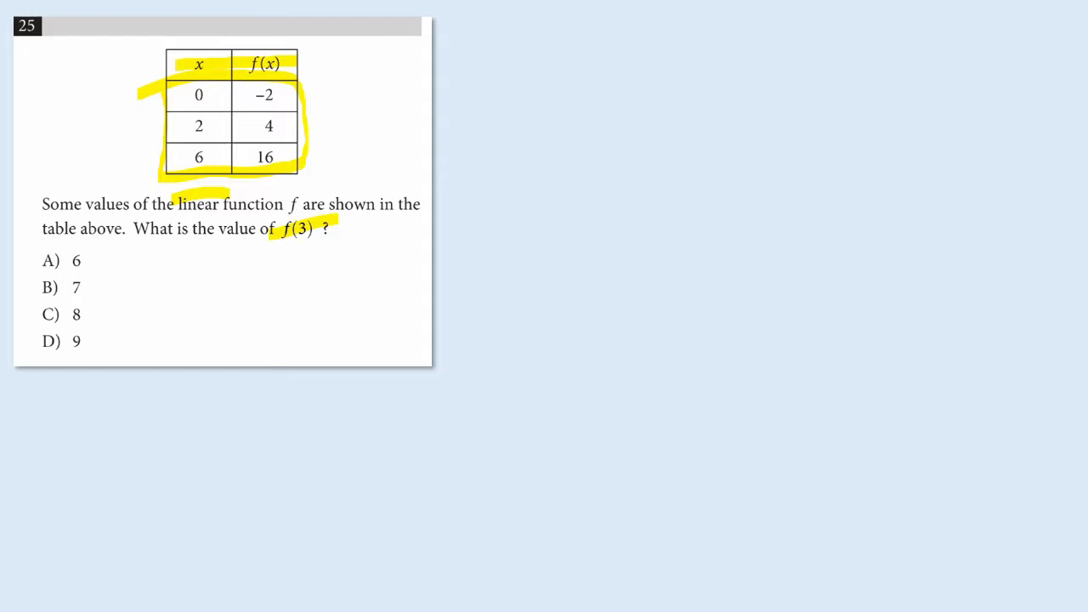
drag(83, 161, 153, 145)
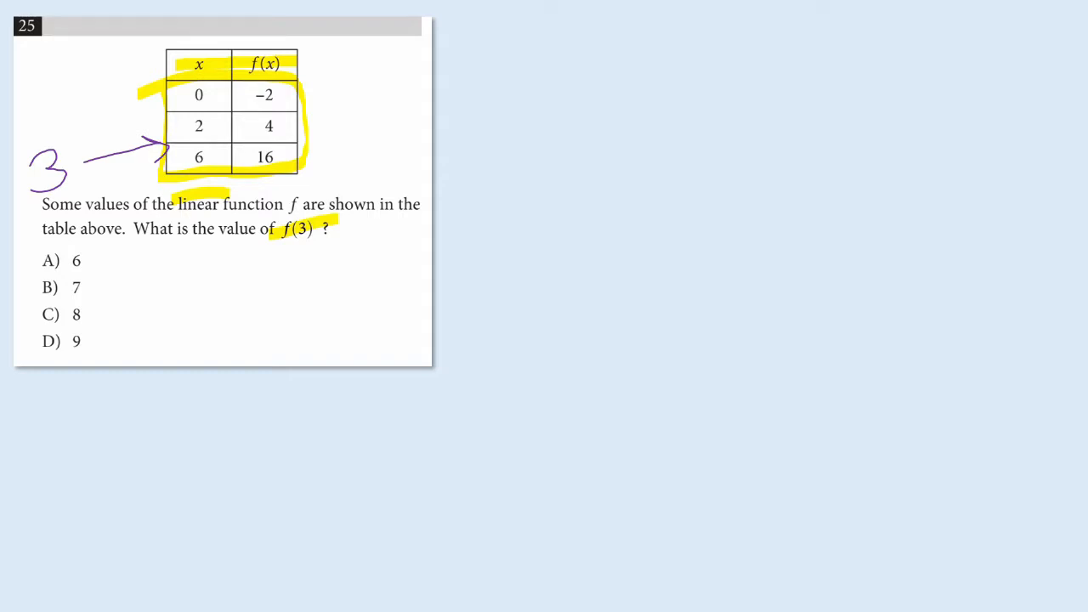
drag(417, 136, 315, 146)
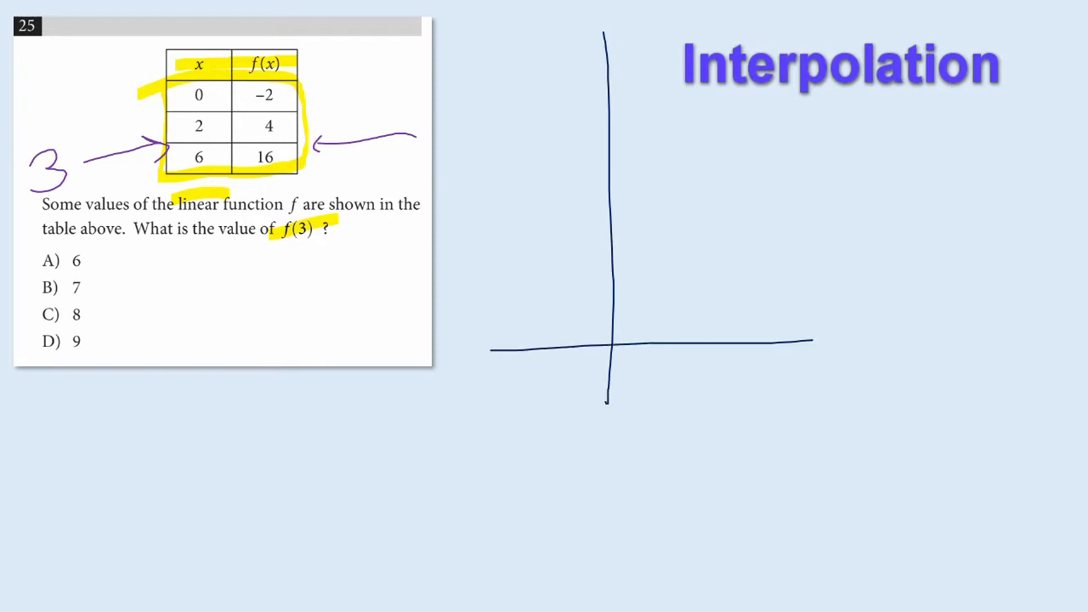
Extend the x-axis rightward and draw a sloped line through two circled points
drag(813, 342, 1053, 328)
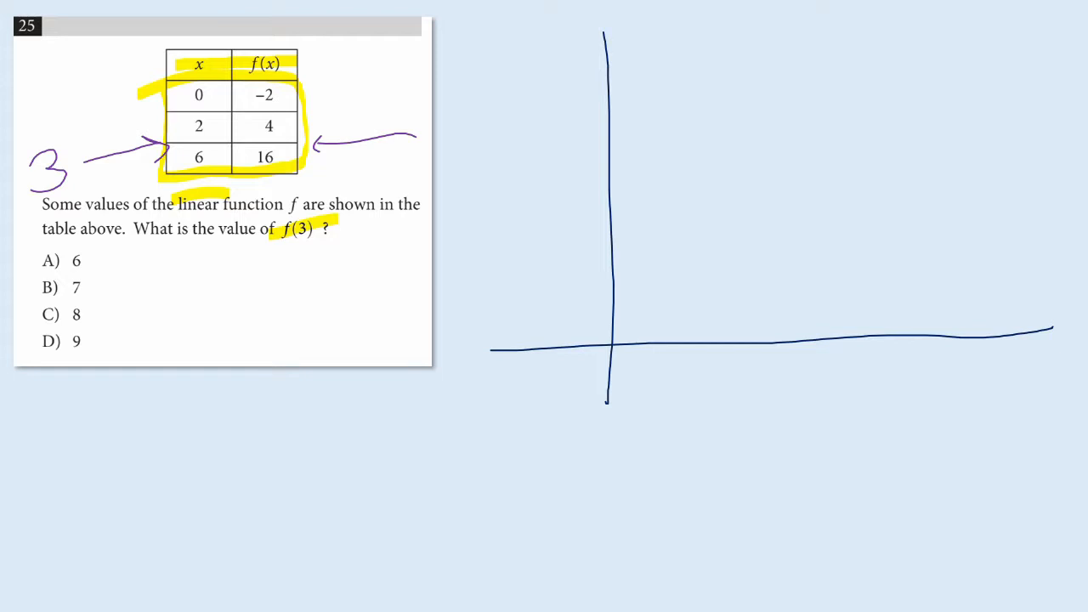
drag(653, 256, 674, 247)
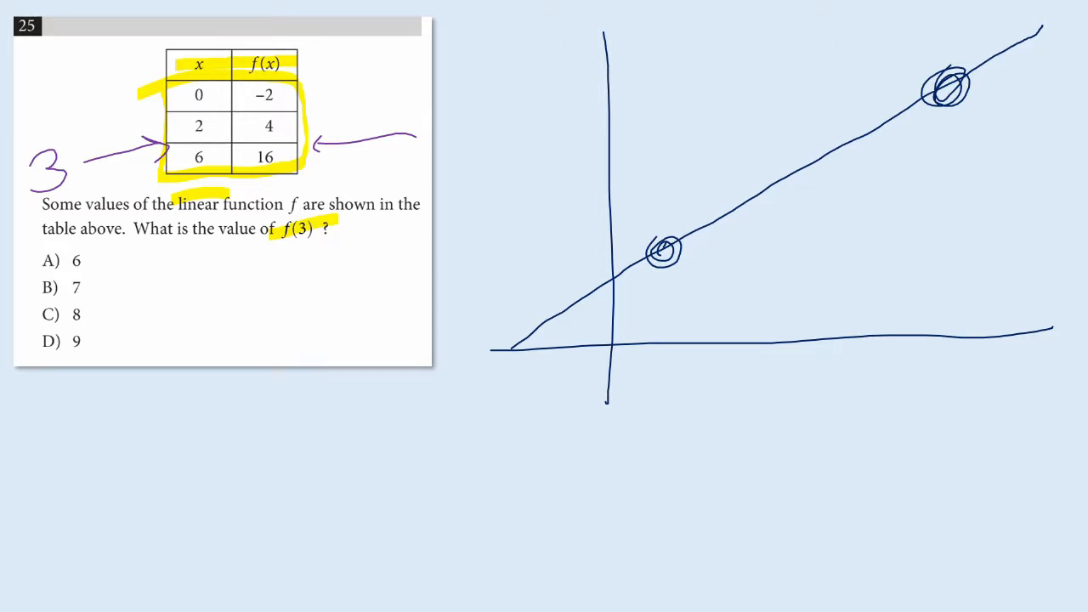
Drop vertical guides from the circled points and the in-between x, and dash the upper point to the y-axis
drag(661, 263, 662, 293)
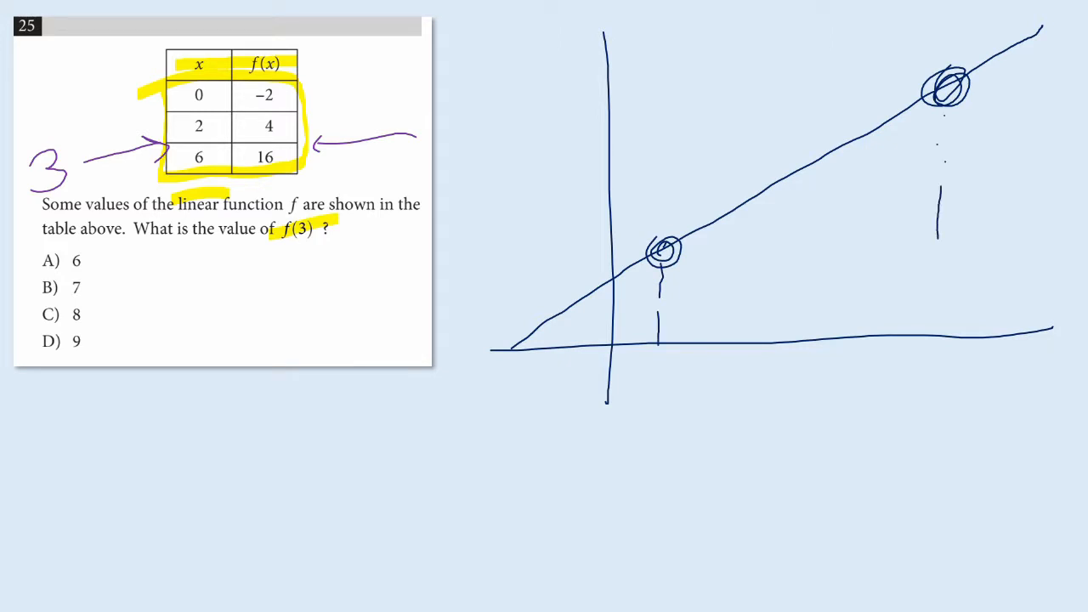
drag(939, 212, 942, 340)
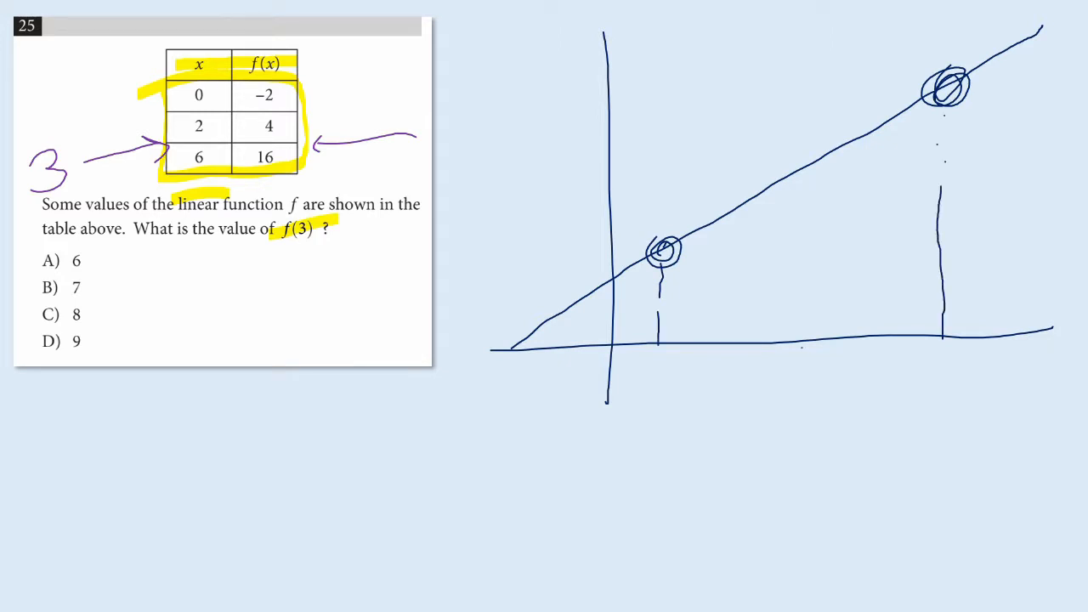
drag(789, 451, 789, 349)
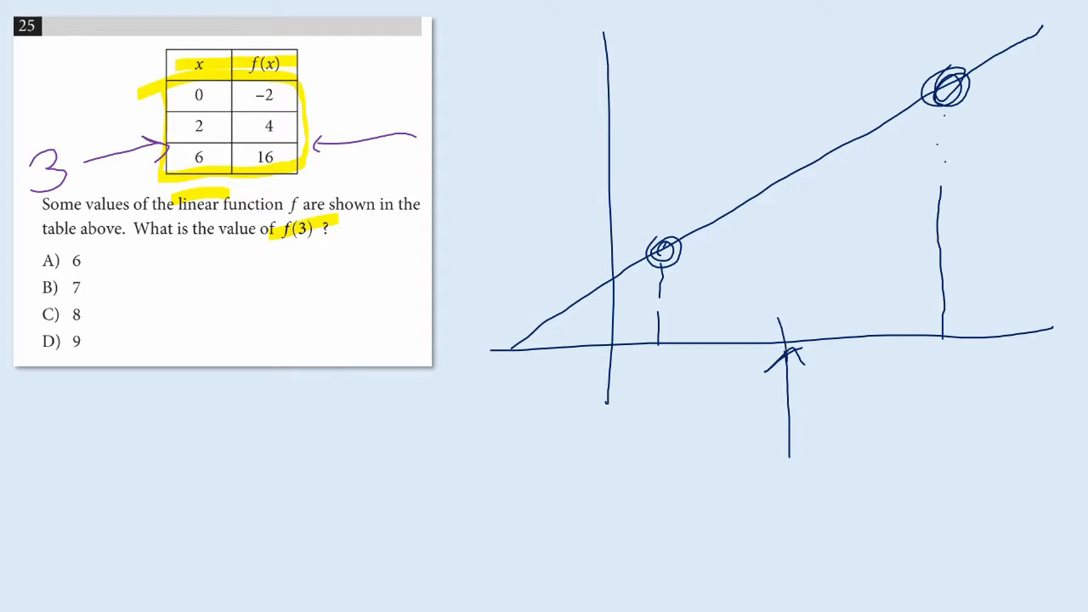
drag(621, 89, 935, 85)
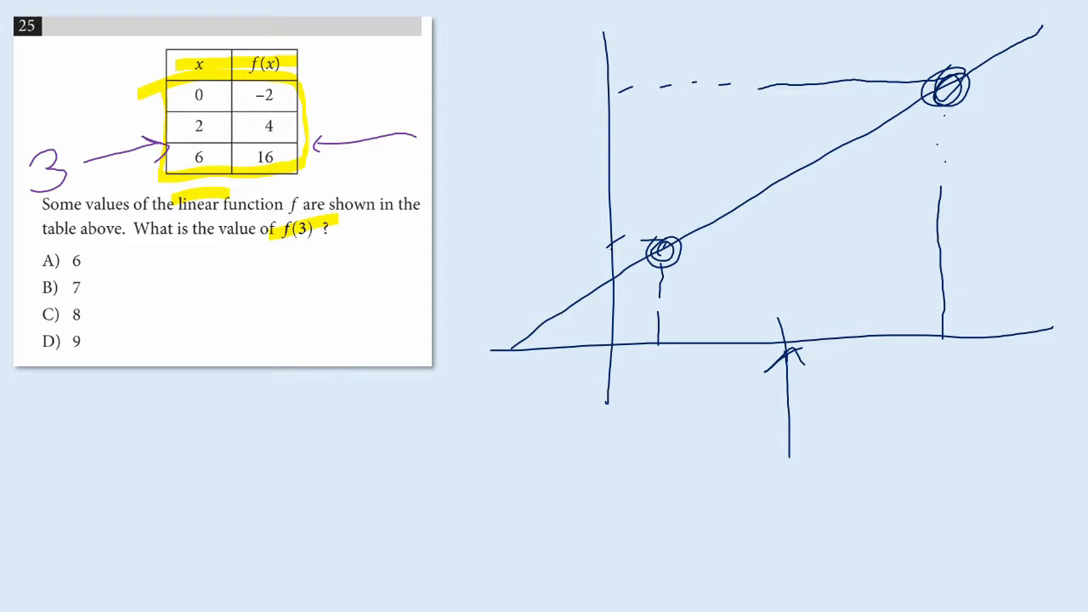
Arrow the unknown y-value, dash guides to the in-between point, and star it with table-row arrows
drag(485, 163, 565, 163)
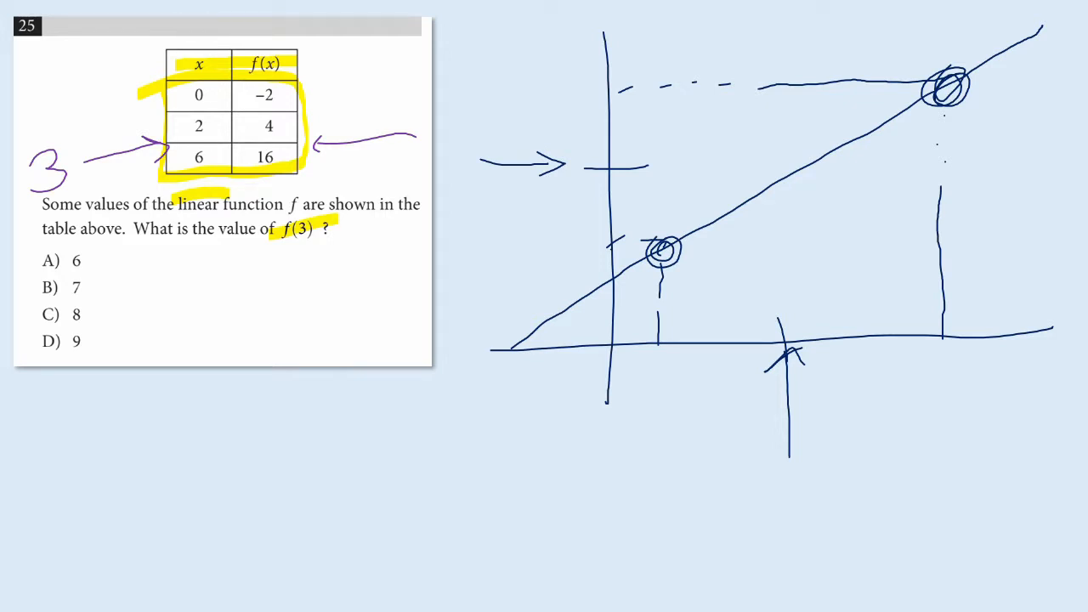
drag(660, 166, 765, 162)
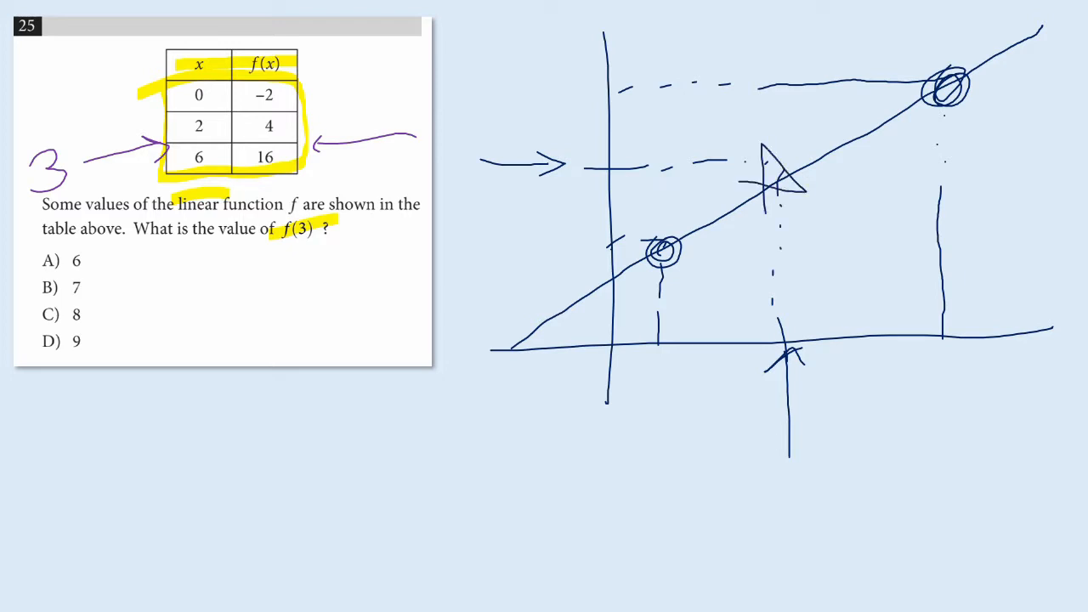
drag(748, 196, 791, 156)
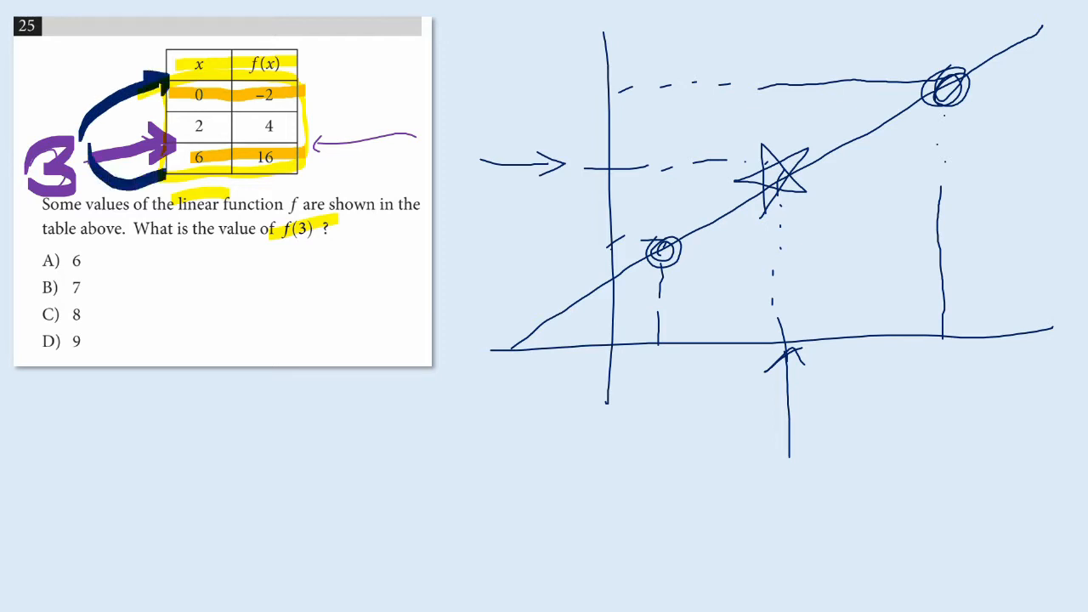
Arrow from the 3 to the 6 row, then mark f(x) values −2 and 16 in red with an arrow
drag(153, 162, 179, 184)
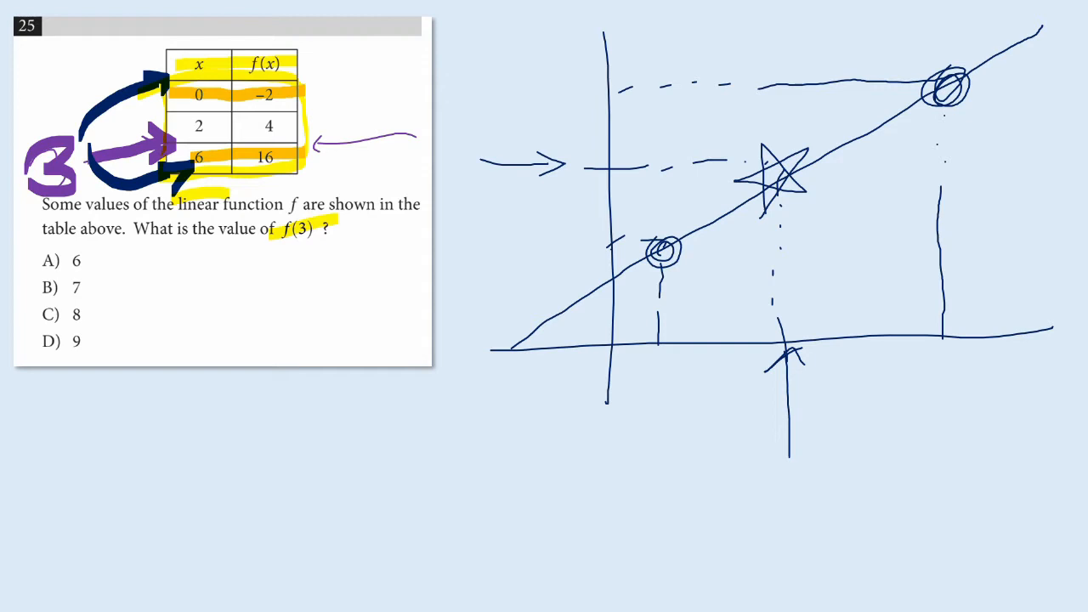
drag(443, 136, 297, 150)
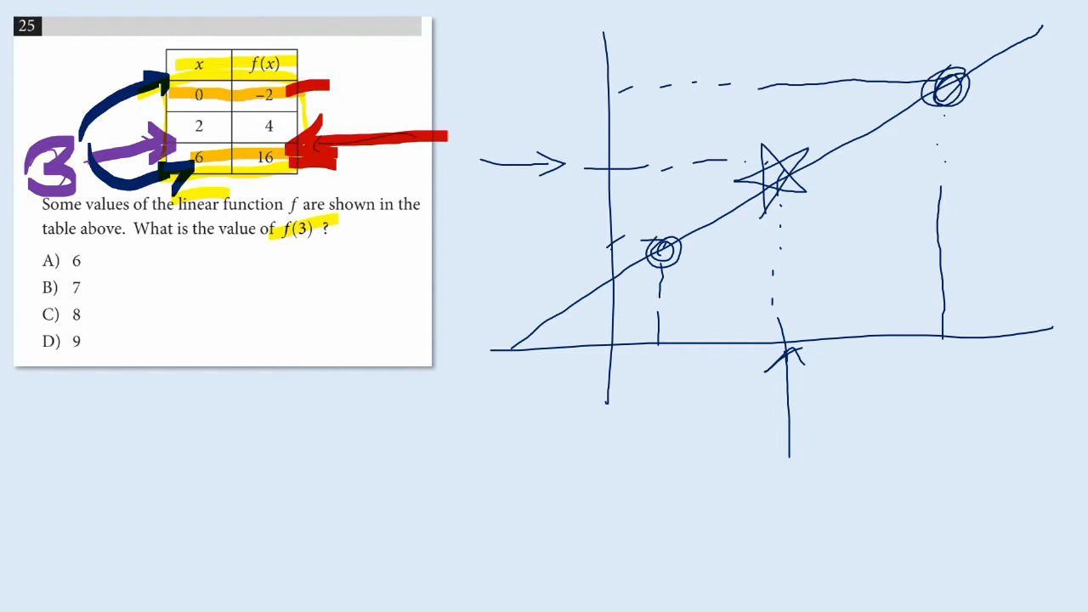